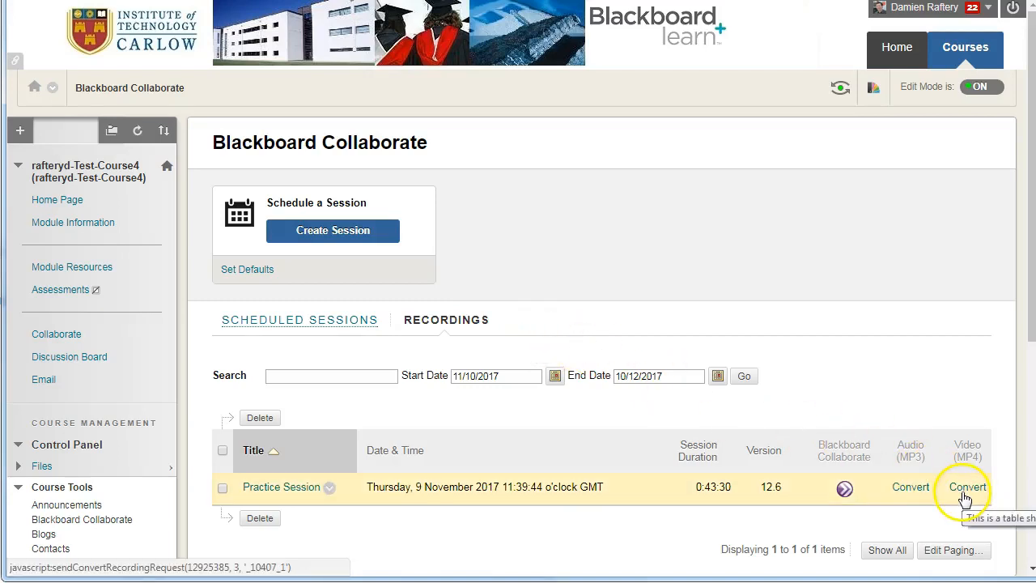
Start converting the Practice Session recording to MP4 and dismiss the conversion notice
click(963, 487)
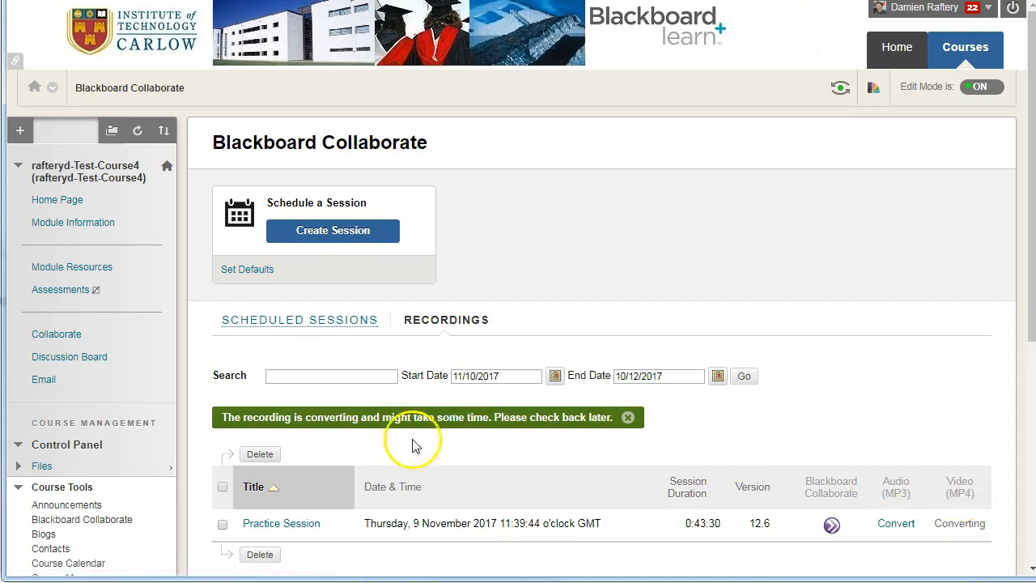
mouse_move(472, 433)
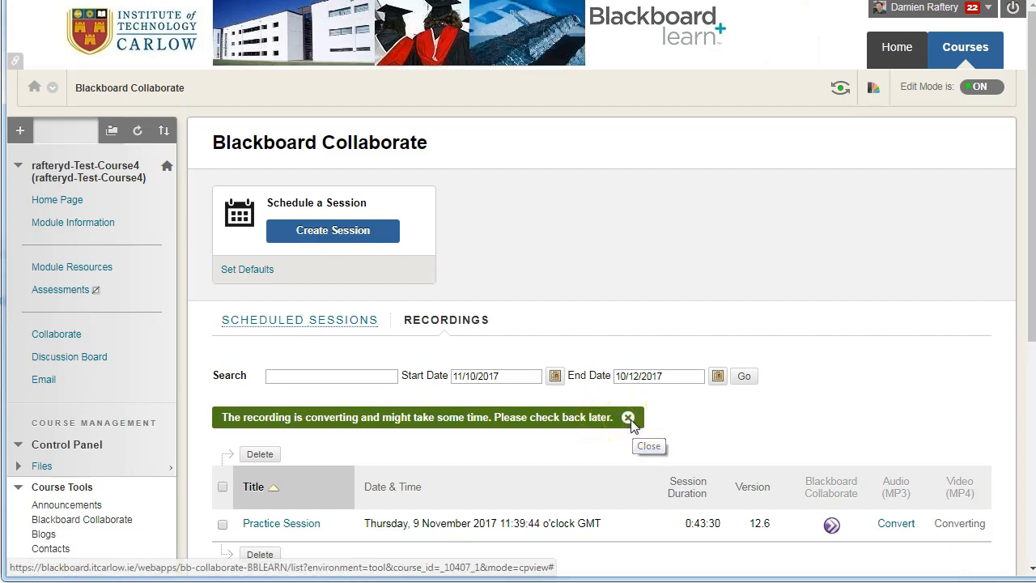
click(58, 201)
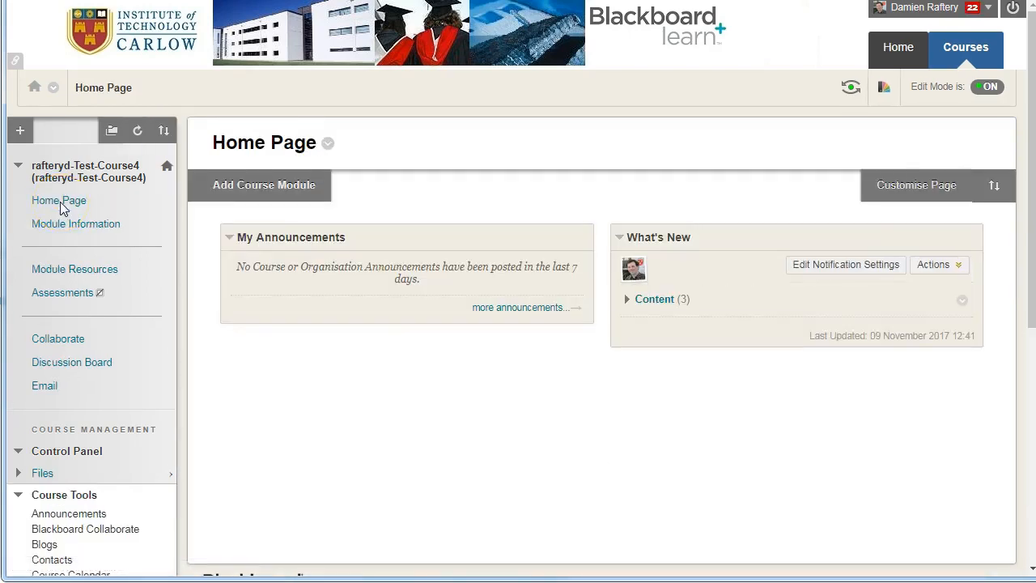
click(59, 338)
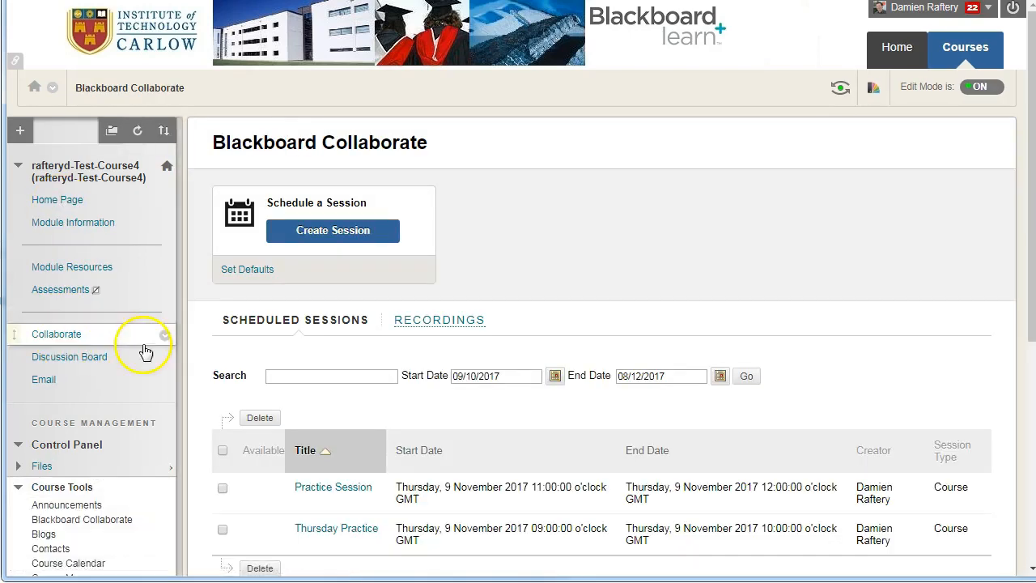
click(441, 320)
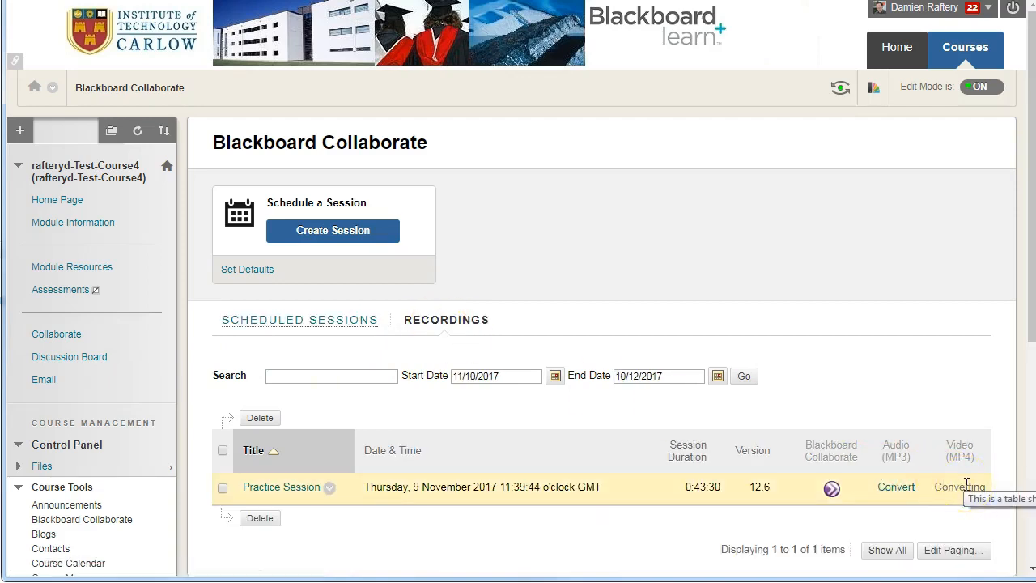
click(57, 201)
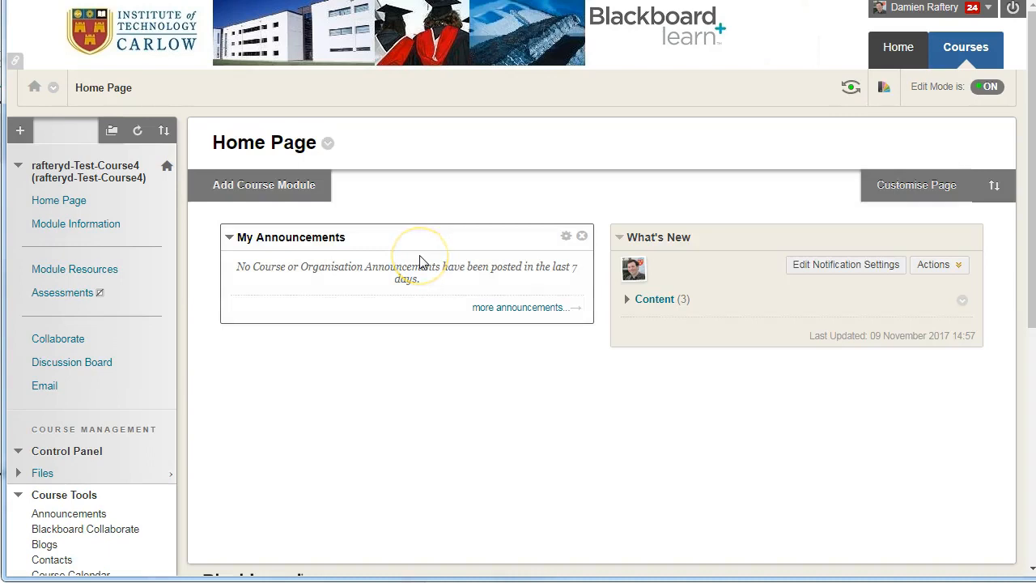
mouse_move(107, 269)
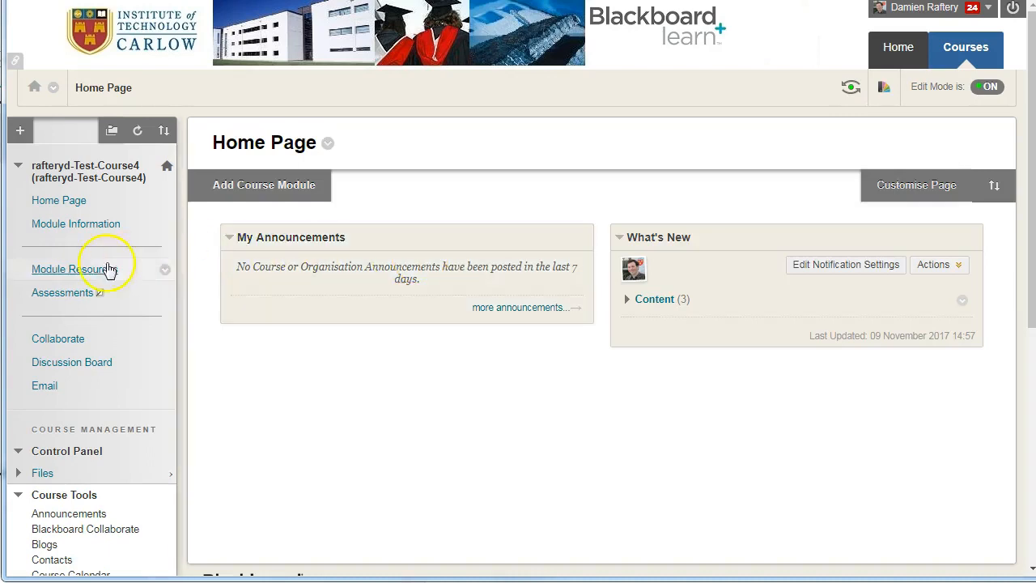
Return to the Collaborate Recordings list to confirm the Practice Session MP4 is ready
click(59, 338)
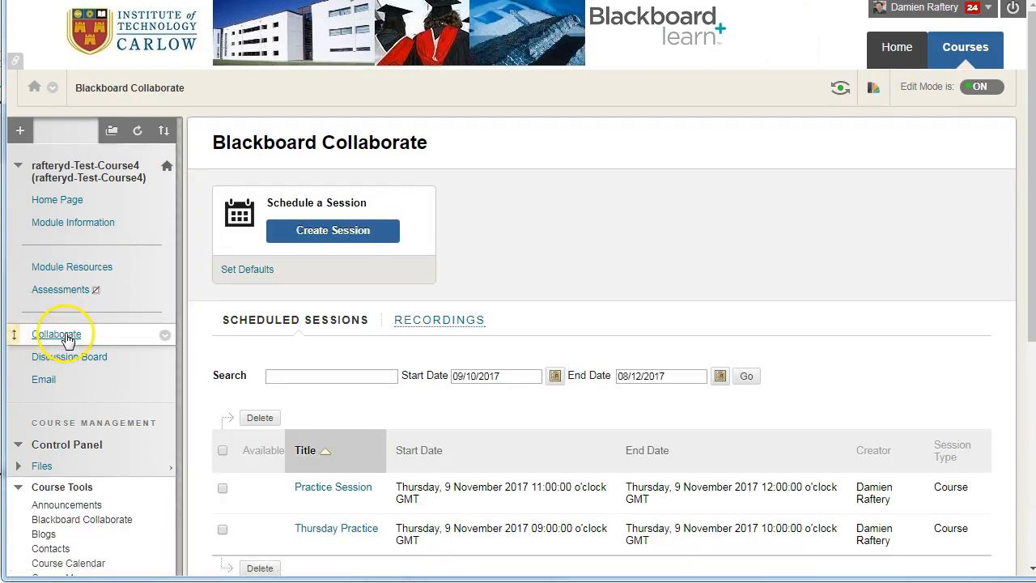
click(440, 320)
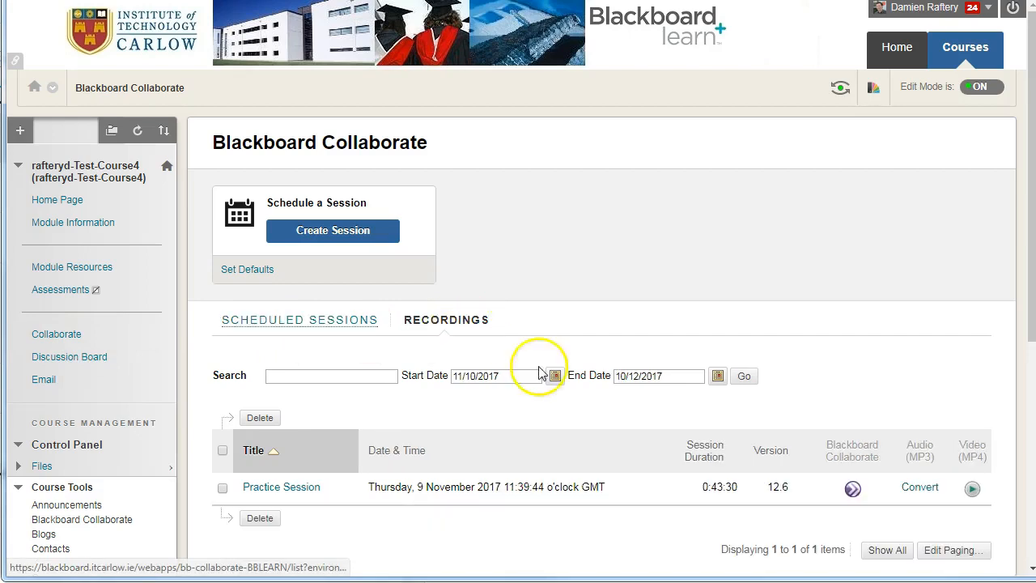
mouse_move(973, 487)
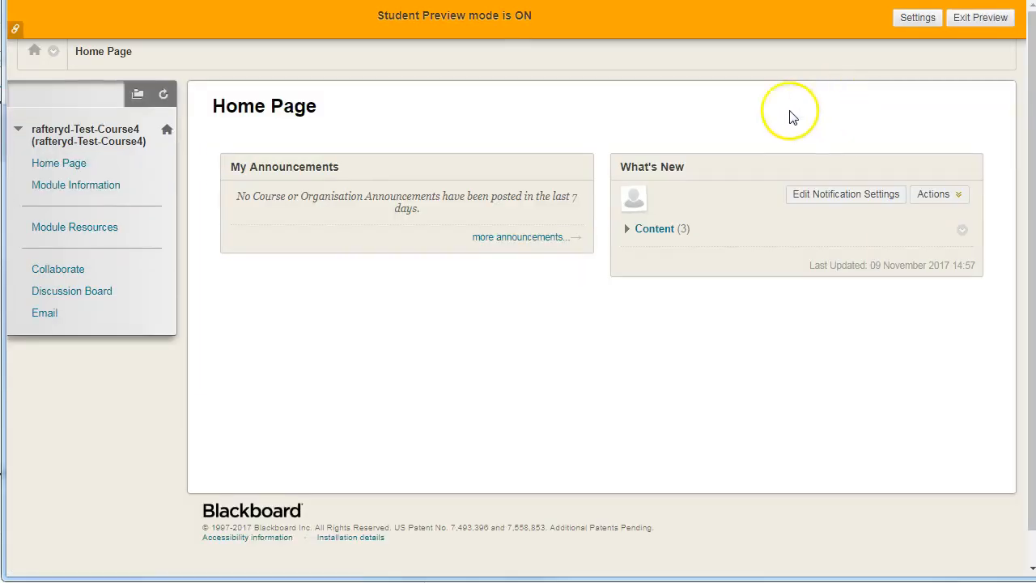
mouse_move(58, 268)
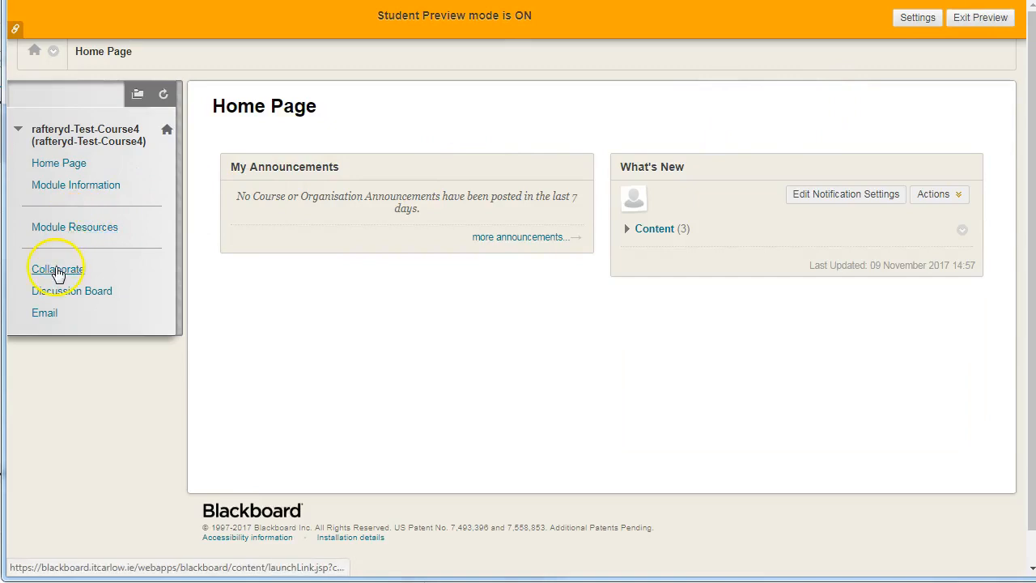
As a student, reach the Collaborate Recordings list and launch the Practice Session MP4 in the video player
click(55, 268)
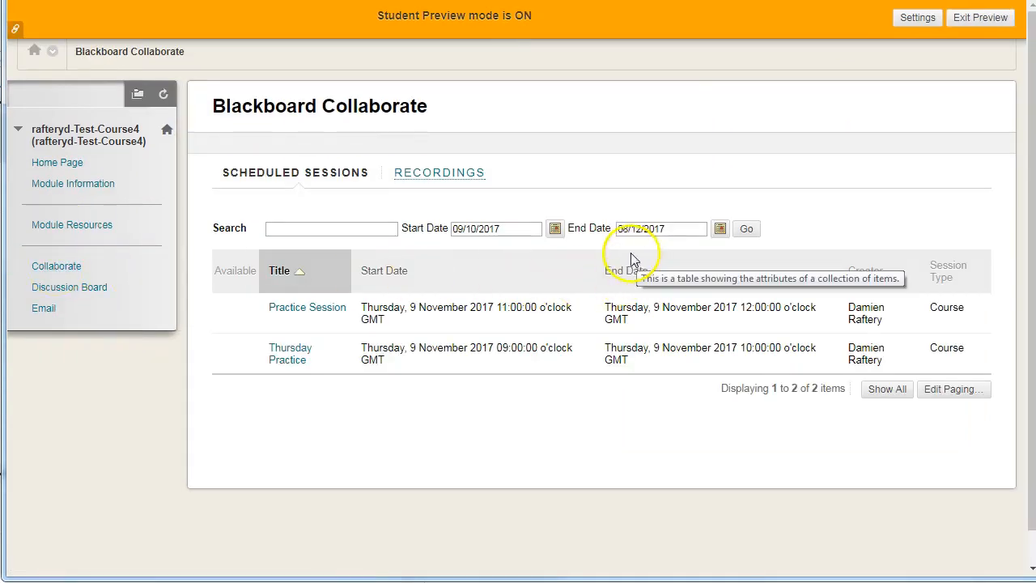
click(440, 172)
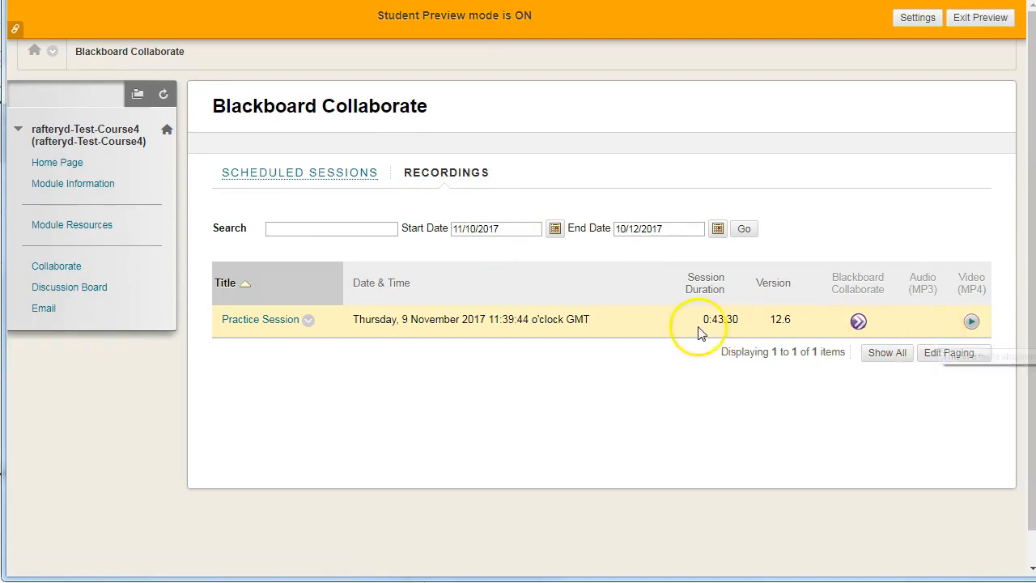
mouse_move(971, 320)
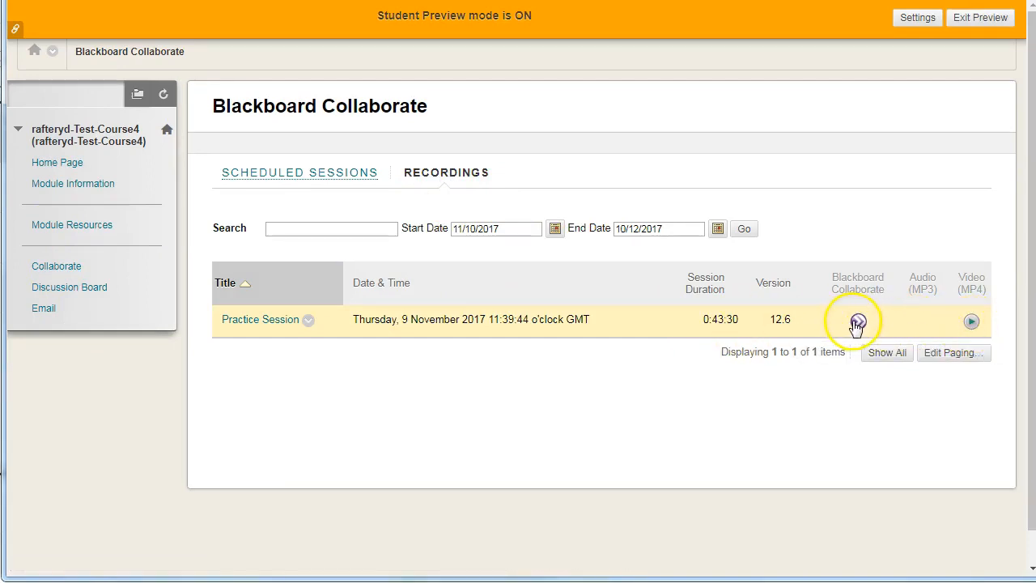
mouse_move(854, 320)
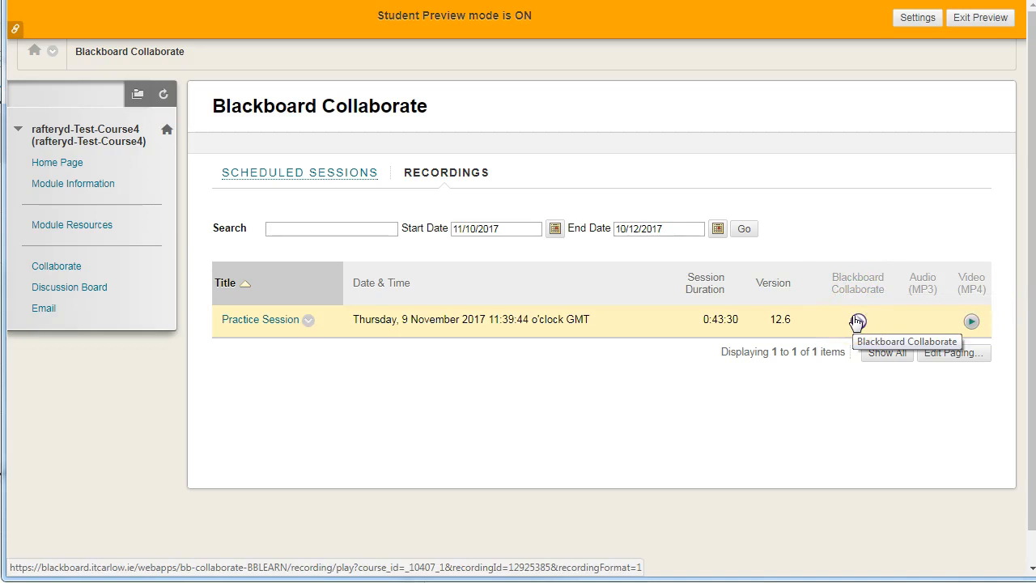
click(971, 320)
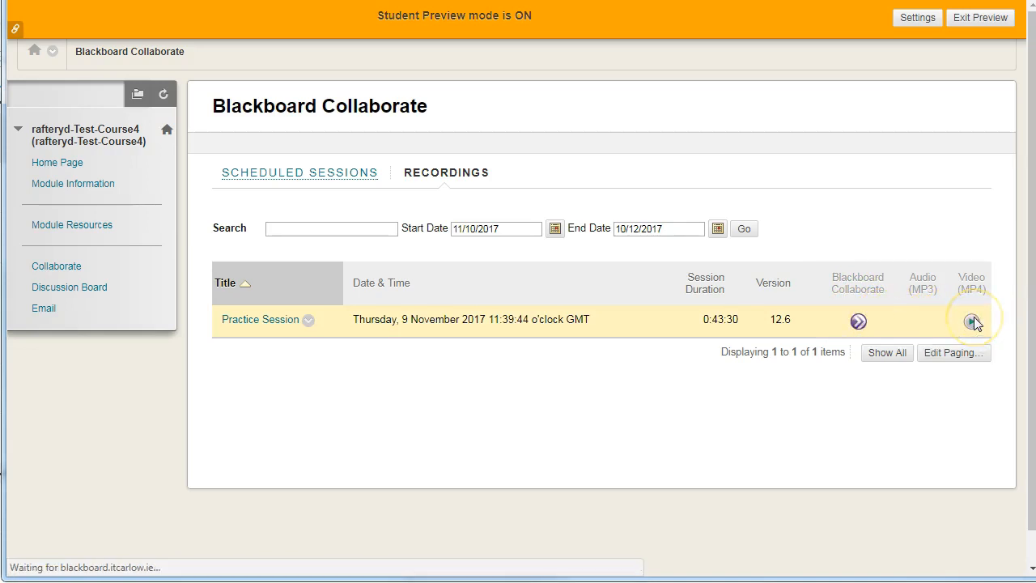
click(971, 320)
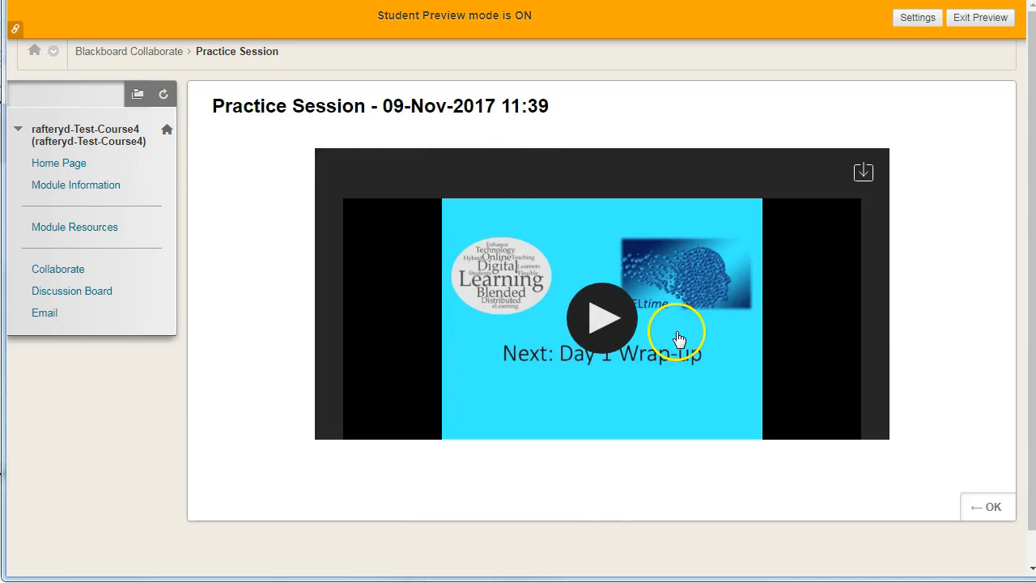
Play the Practice Session MP4 briefly, then pause it about one second in
click(602, 317)
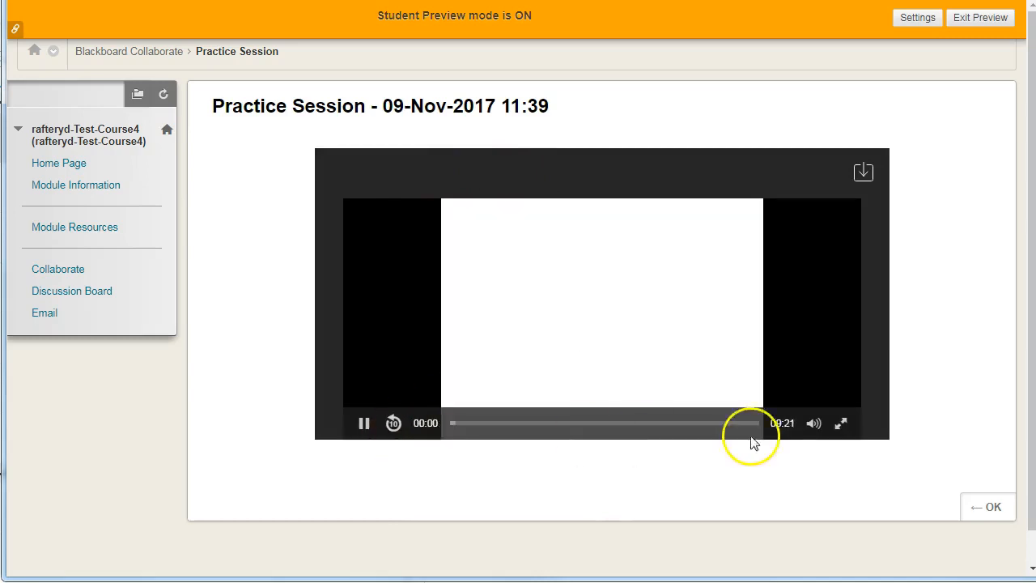
click(363, 425)
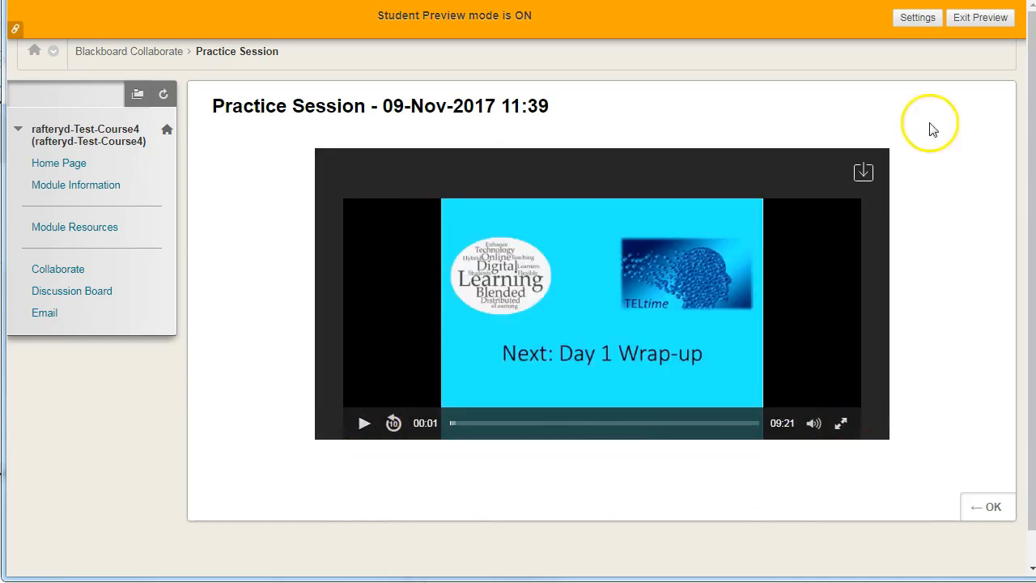
mouse_move(883, 191)
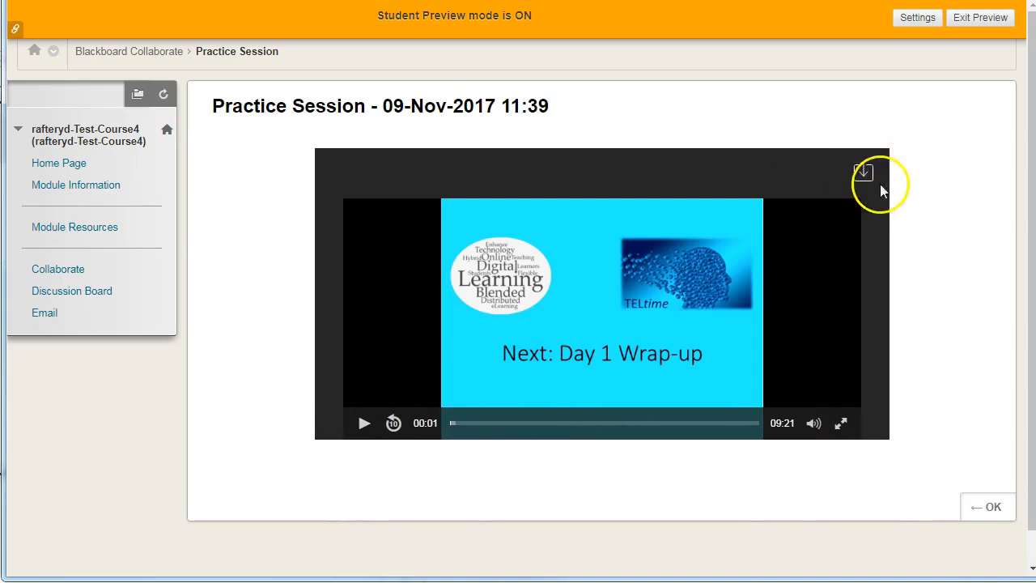